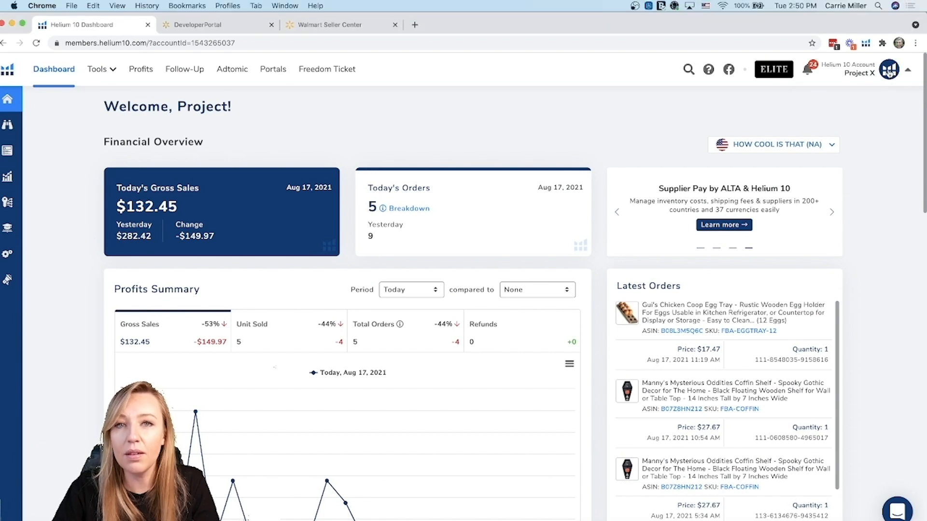
Go to the Connections page from the top-right account dropdown.
click(888, 69)
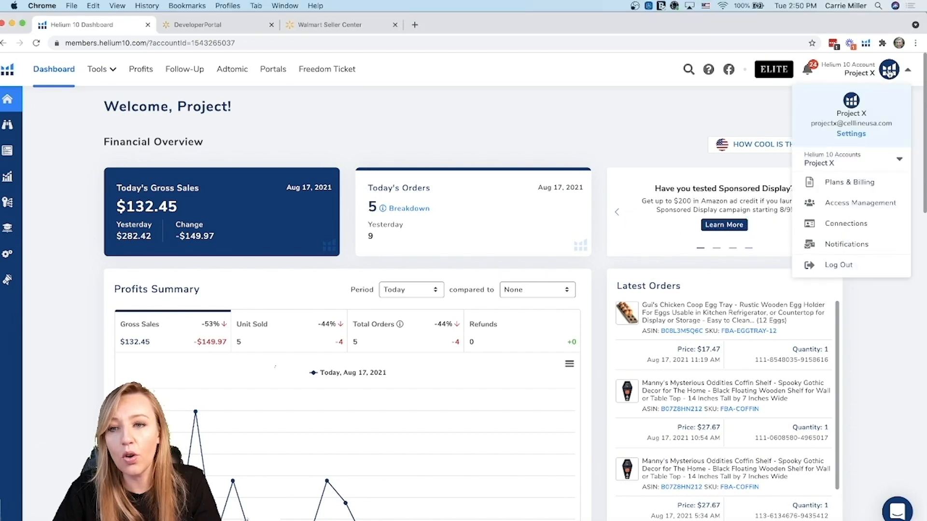
mouse_move(846, 223)
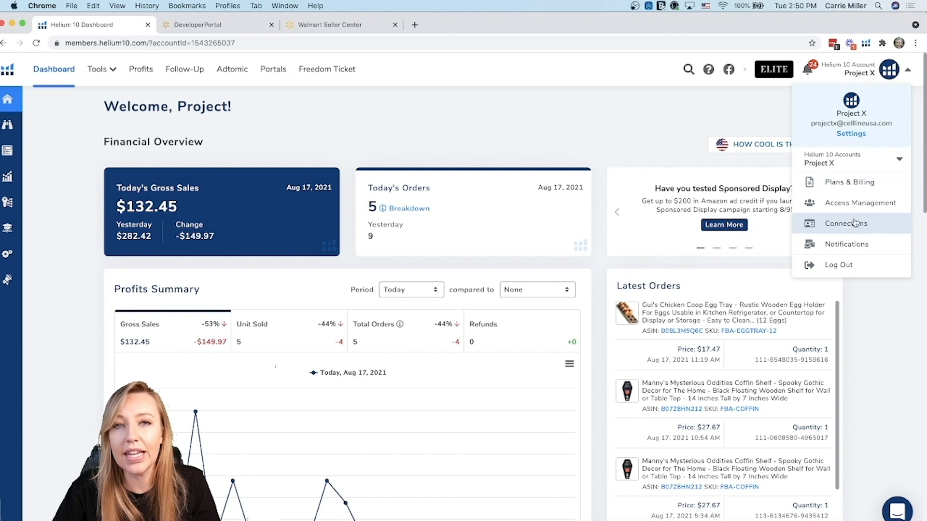
click(846, 224)
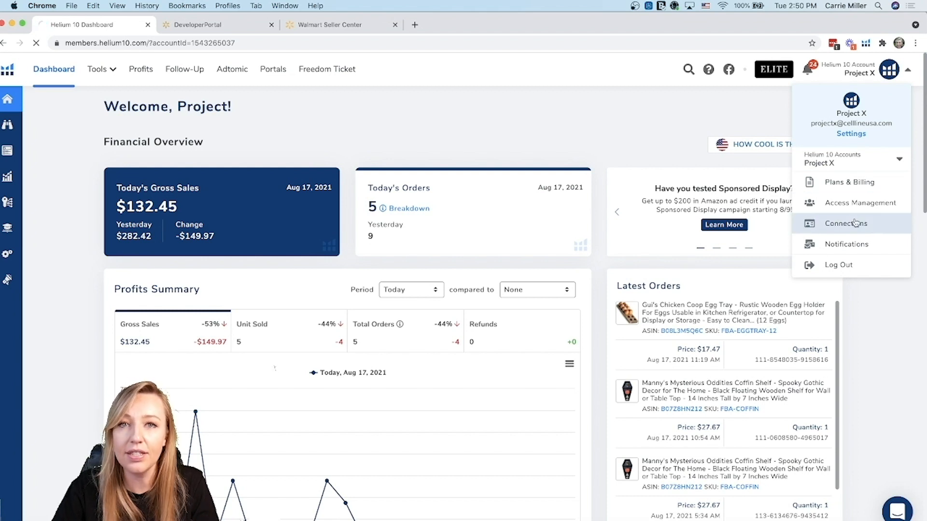
click(845, 223)
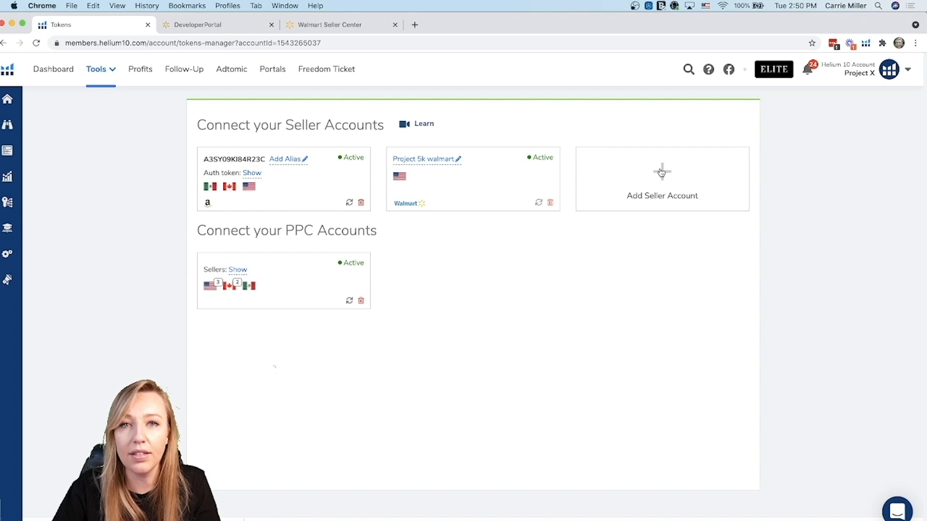
Choose Add Seller Account on the Connect your Seller Accounts page.
click(661, 179)
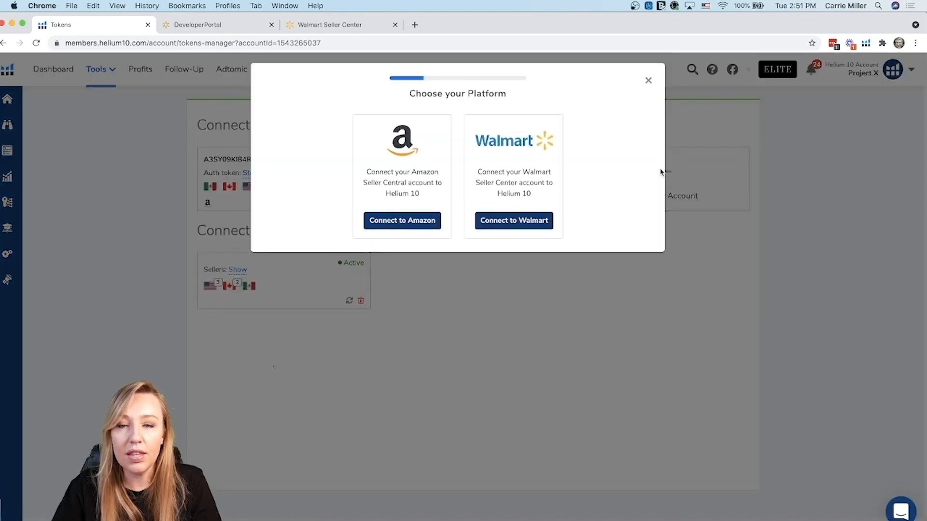
mouse_move(656, 174)
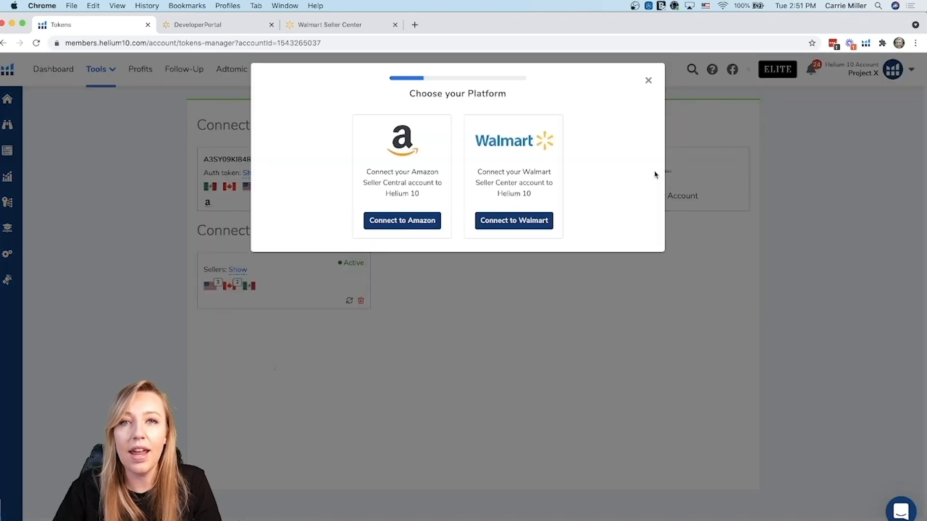
mouse_move(513, 220)
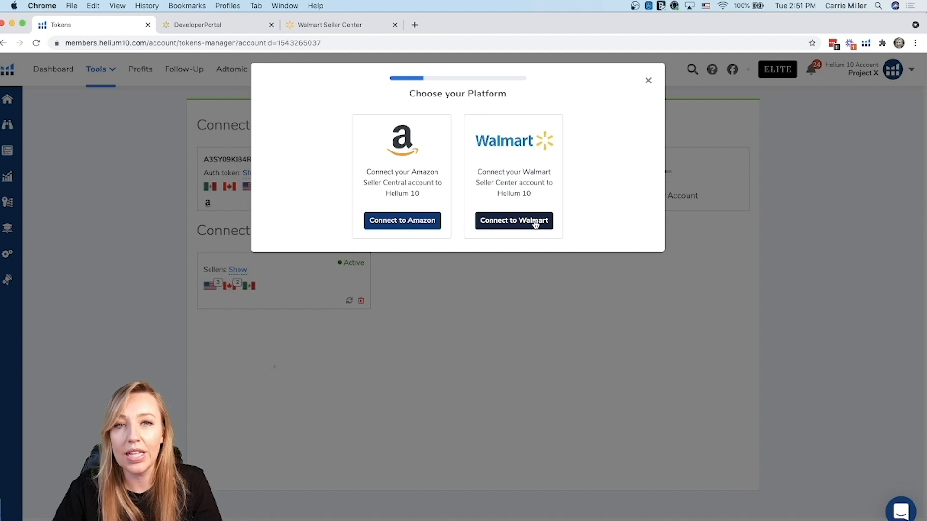
Connect to Walmart with alias 'Walmart Project X' and go to Walmart Seller Center.
click(513, 220)
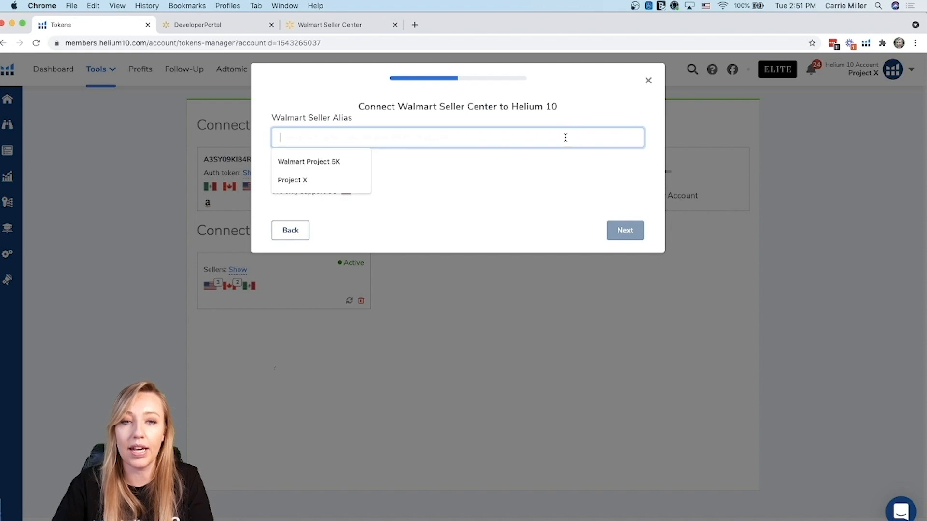
text(Walmart Pr)
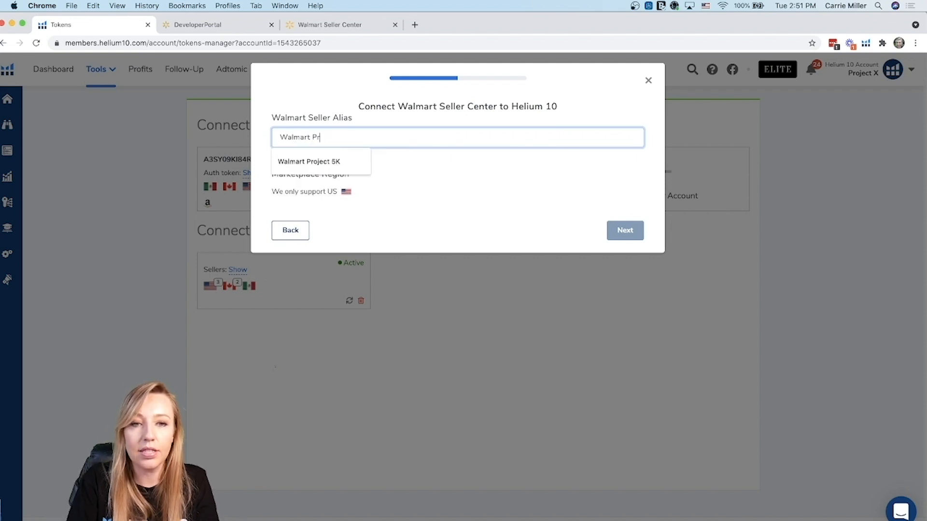
text(oject X)
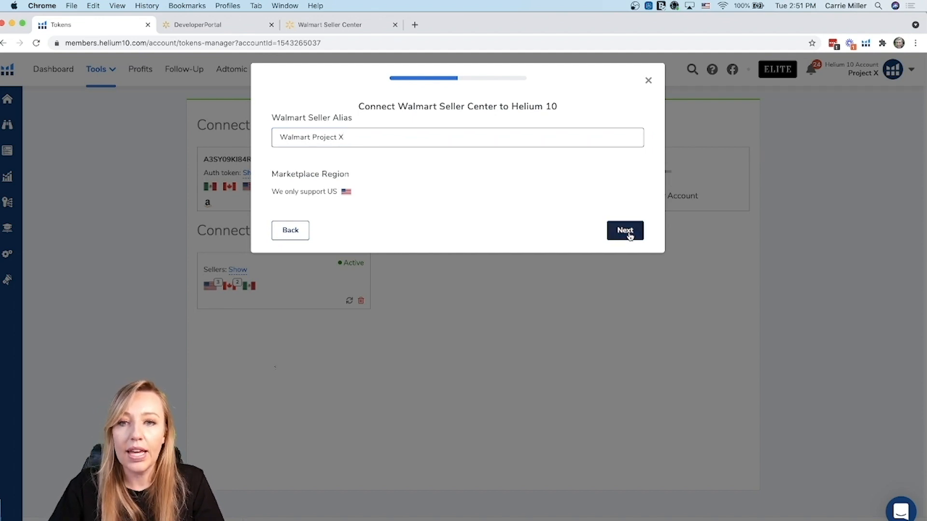
click(624, 229)
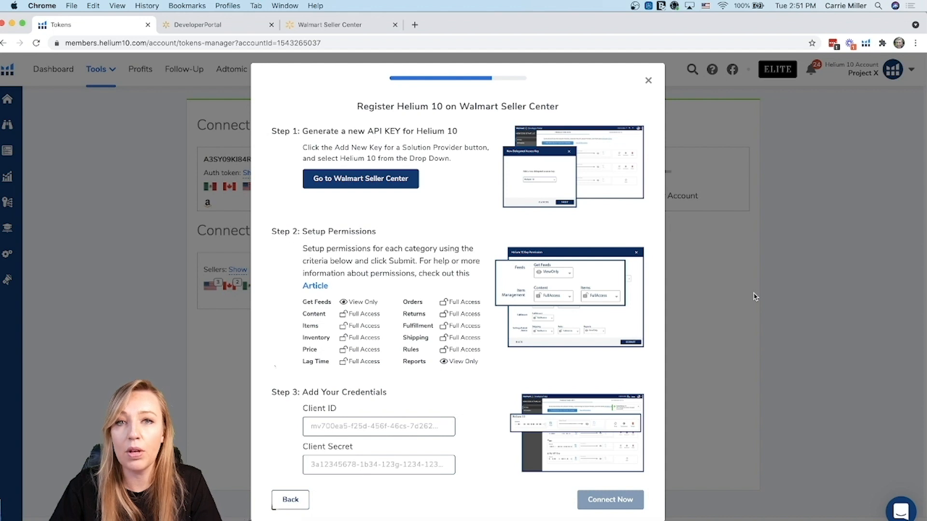
mouse_move(272, 213)
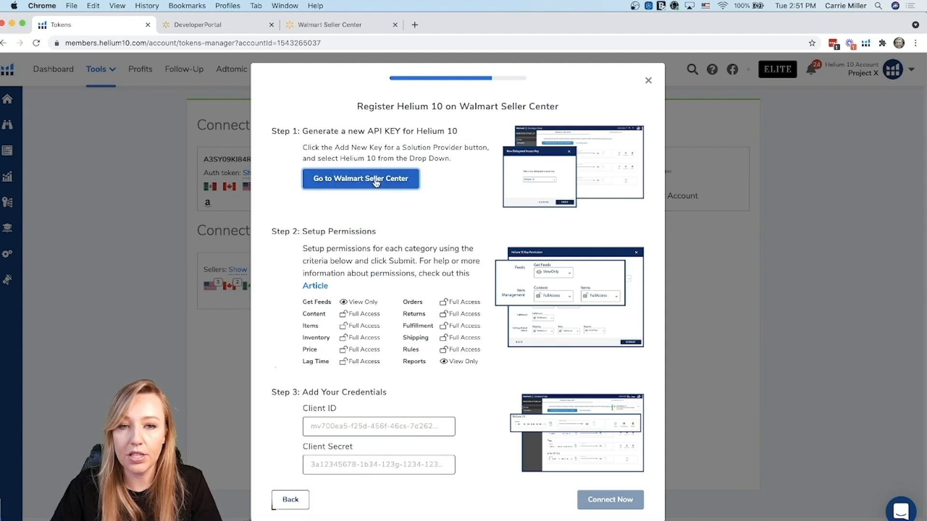
click(361, 179)
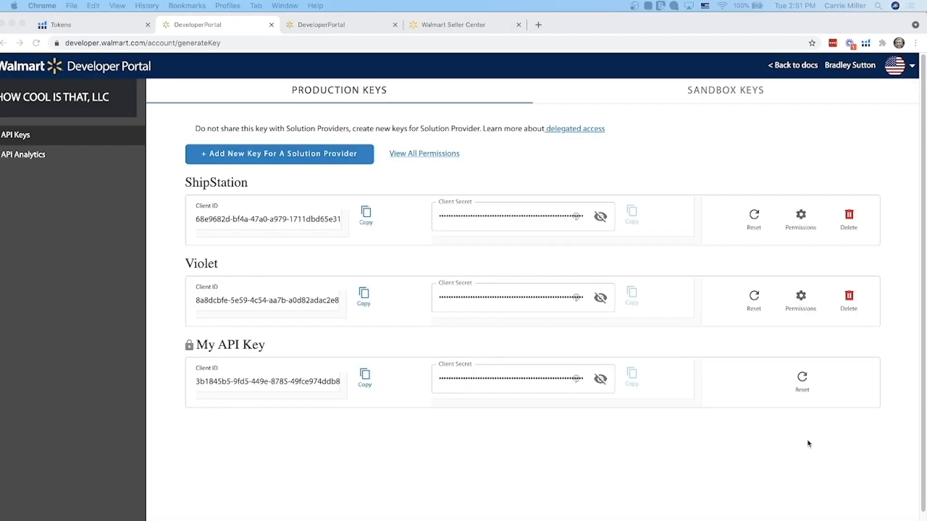
mouse_move(761, 424)
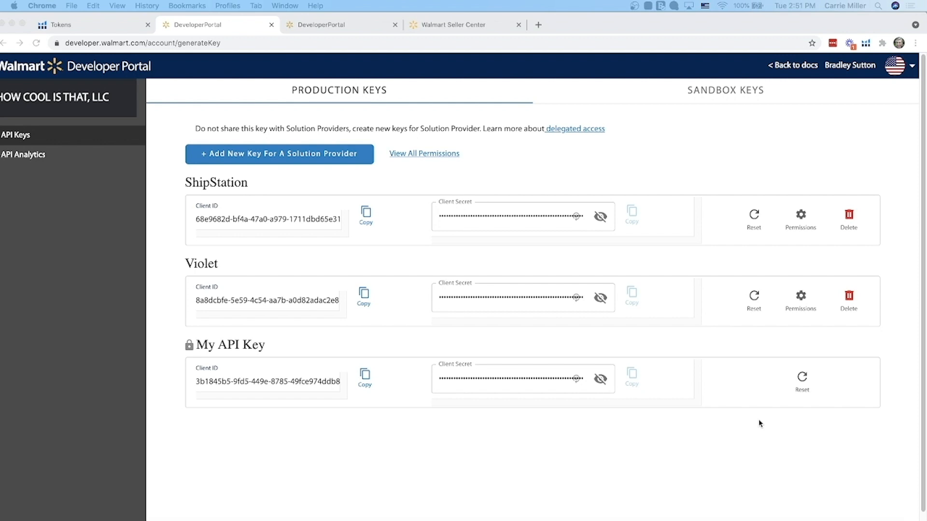
mouse_move(371, 345)
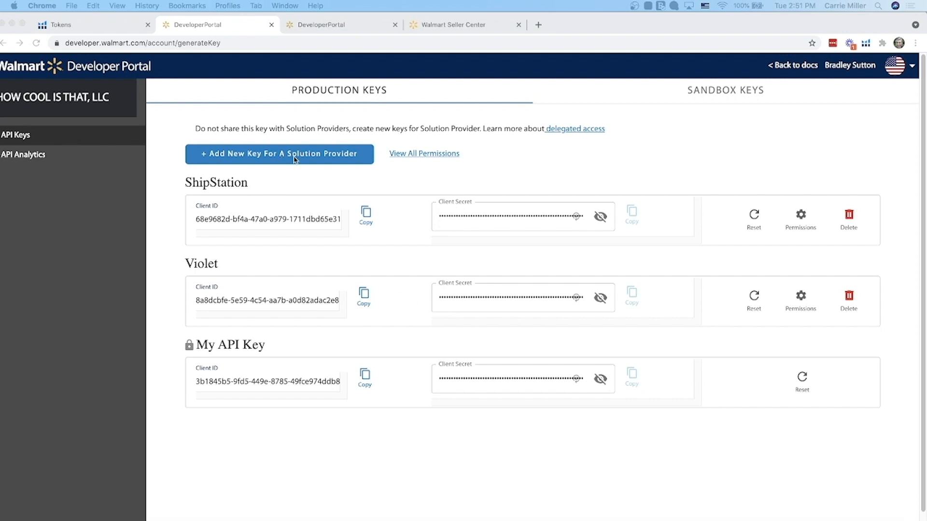
Add a new solution provider key with Helium 10 selected as provider.
click(279, 154)
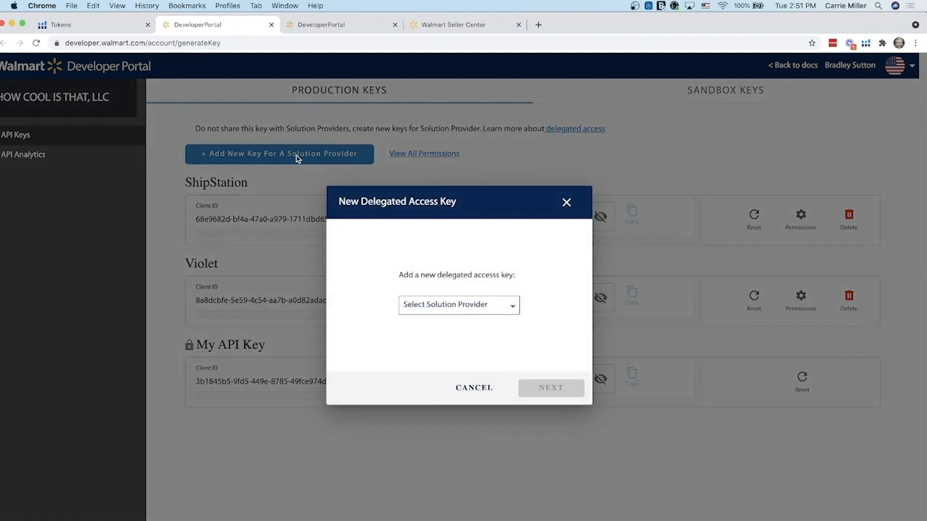
mouse_move(491, 290)
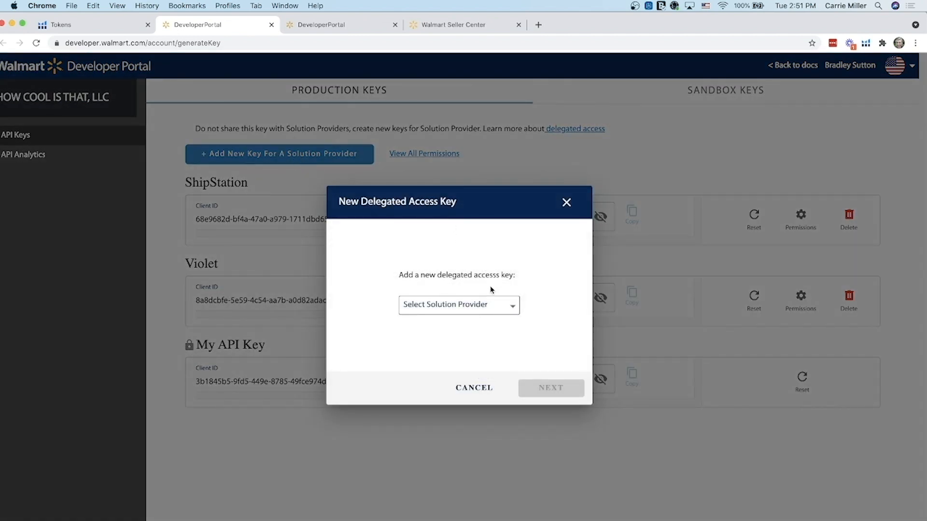
mouse_move(499, 309)
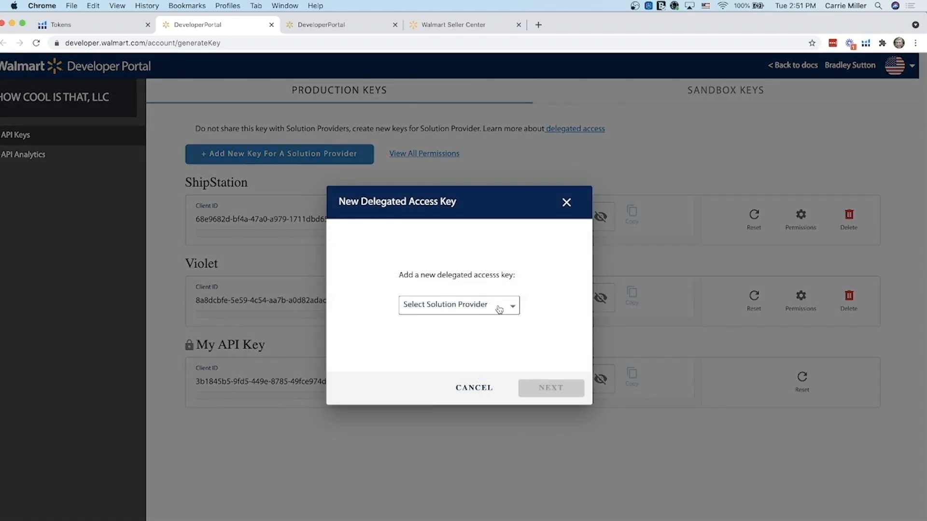
click(458, 305)
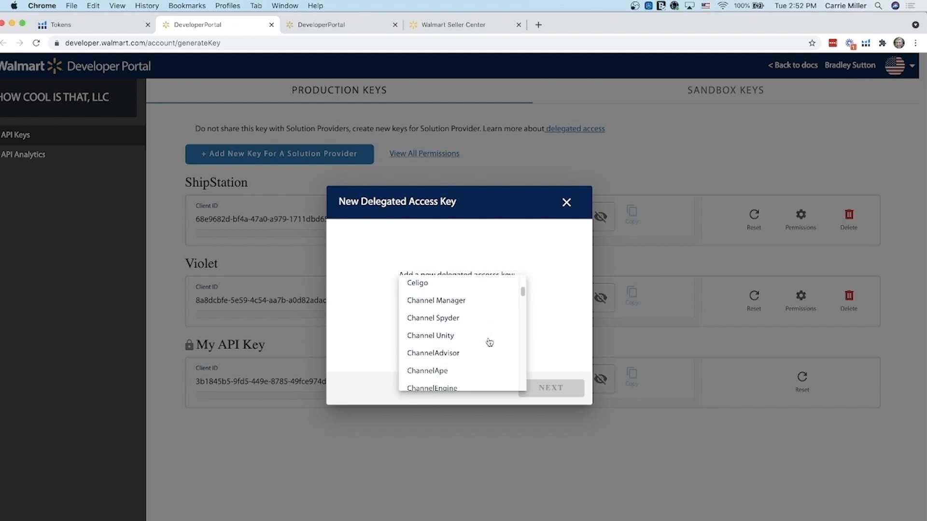
scroll(down, 3)
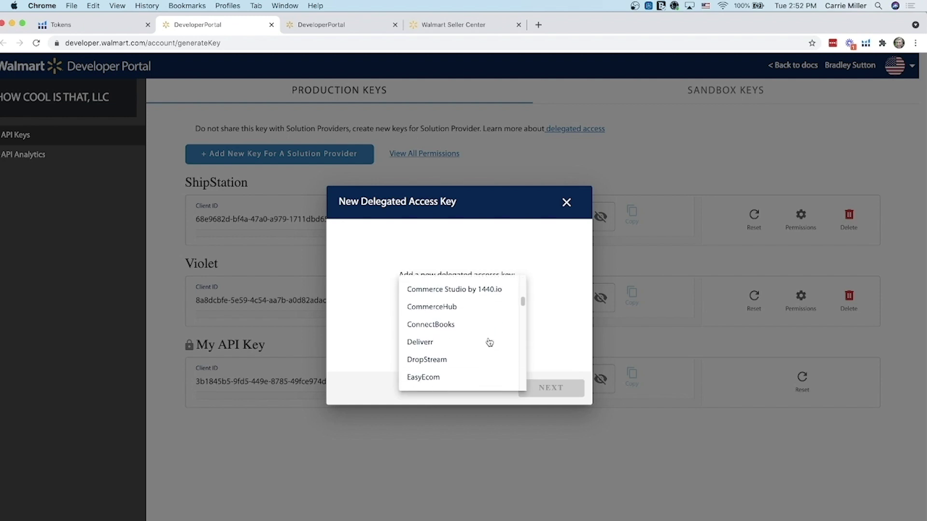
scroll(down, 3)
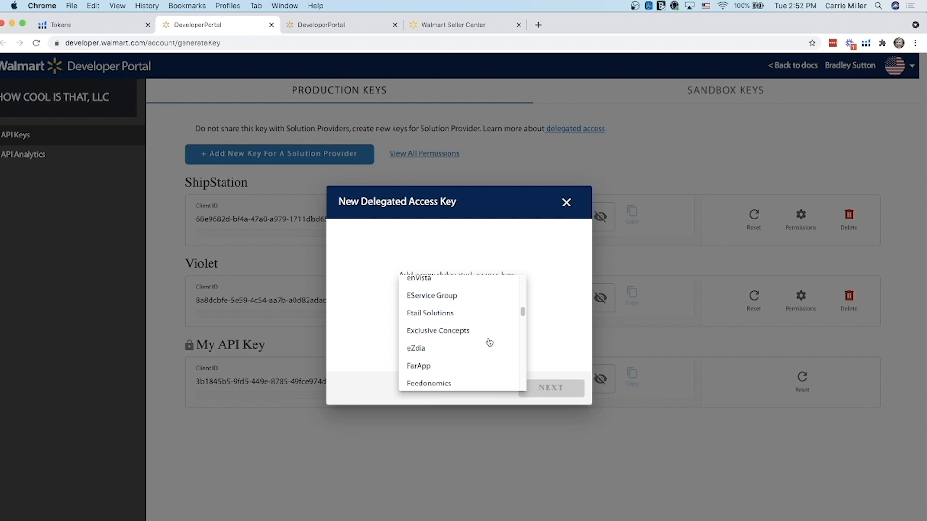
scroll(down, 3)
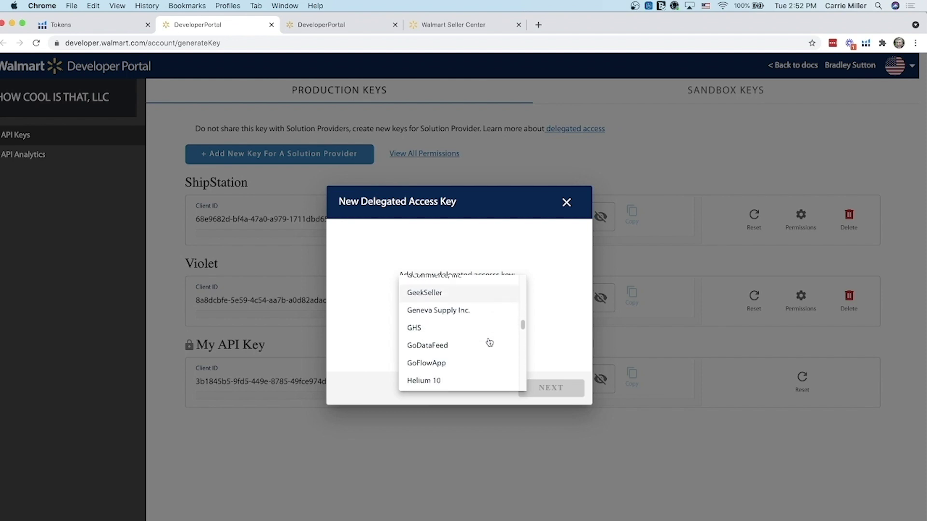
click(423, 379)
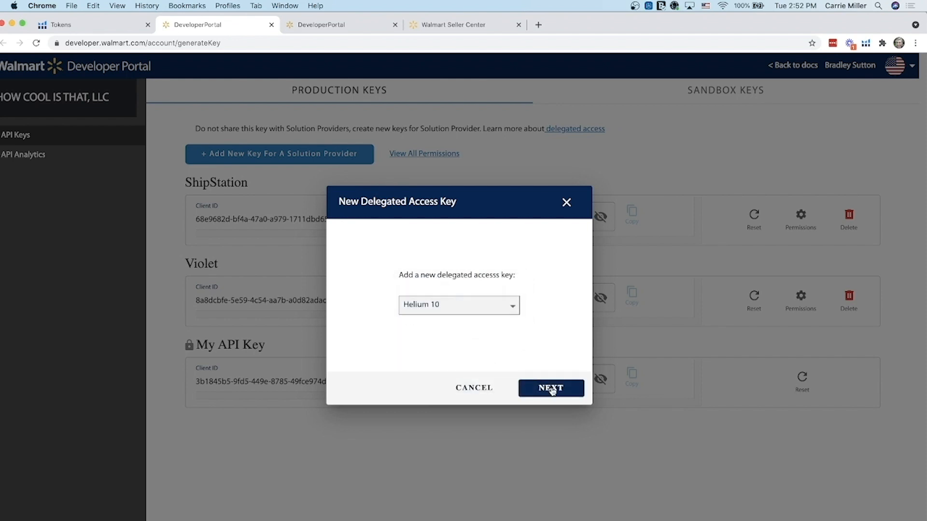
click(550, 388)
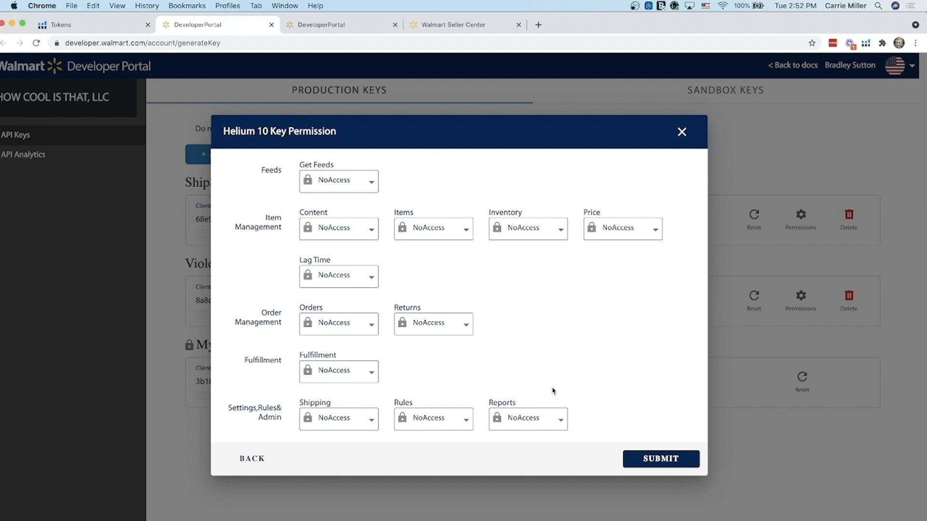
mouse_move(364, 214)
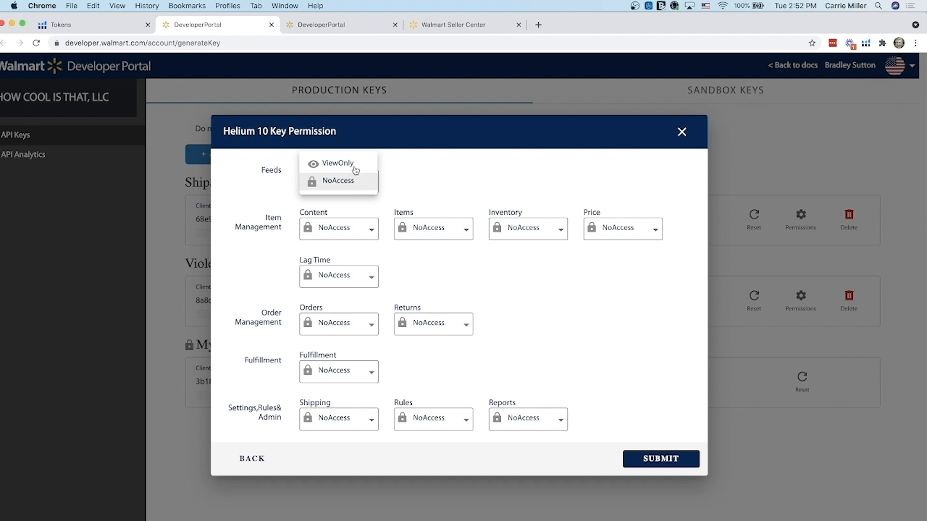
Set Get Feeds and Reports to ViewOnly, Inventory, Lag Time, Orders, Fulfillment to FullAccess, and submit.
click(338, 164)
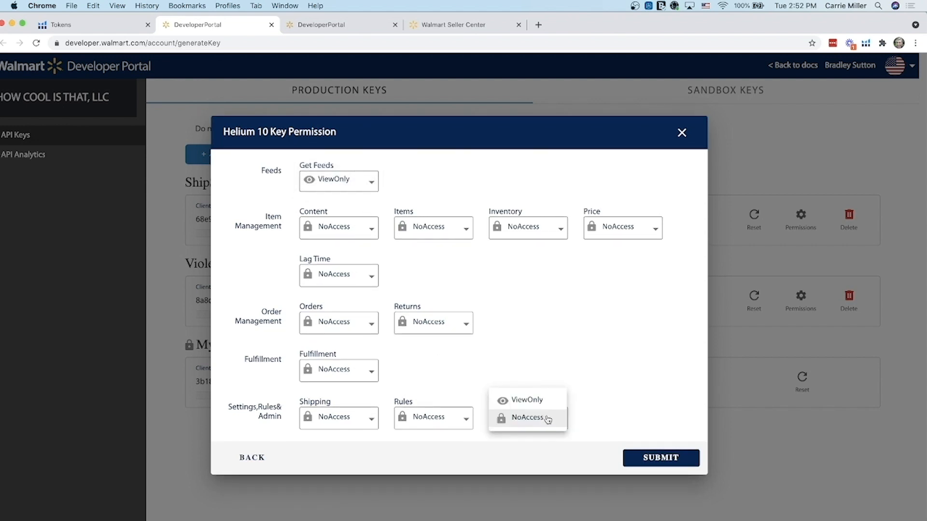
click(525, 400)
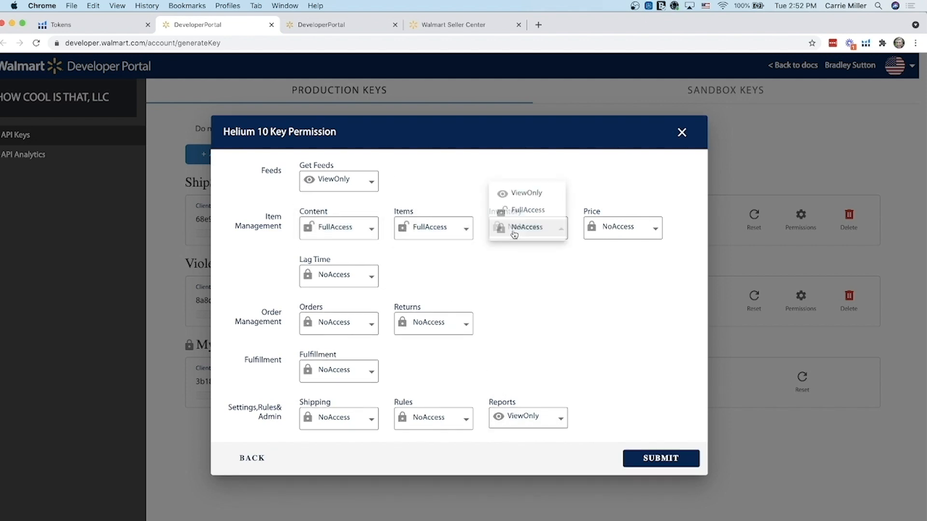
click(526, 210)
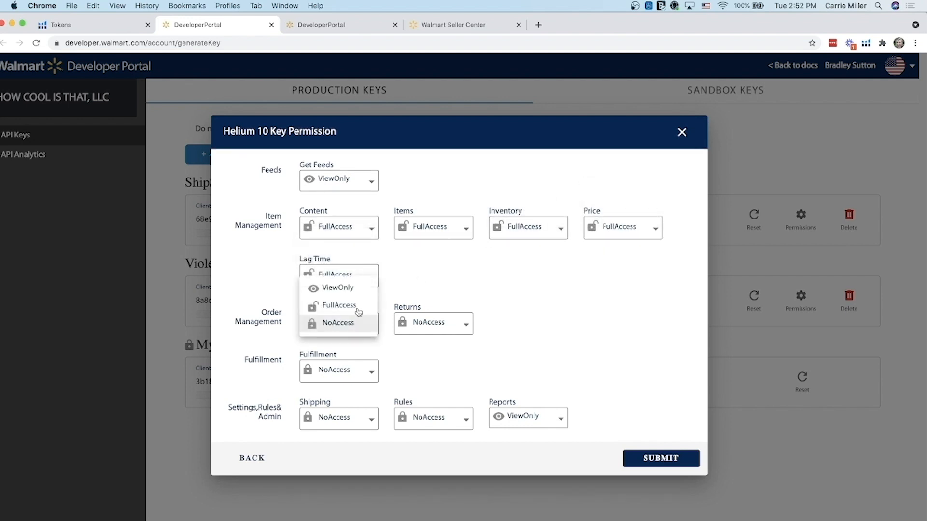
click(339, 305)
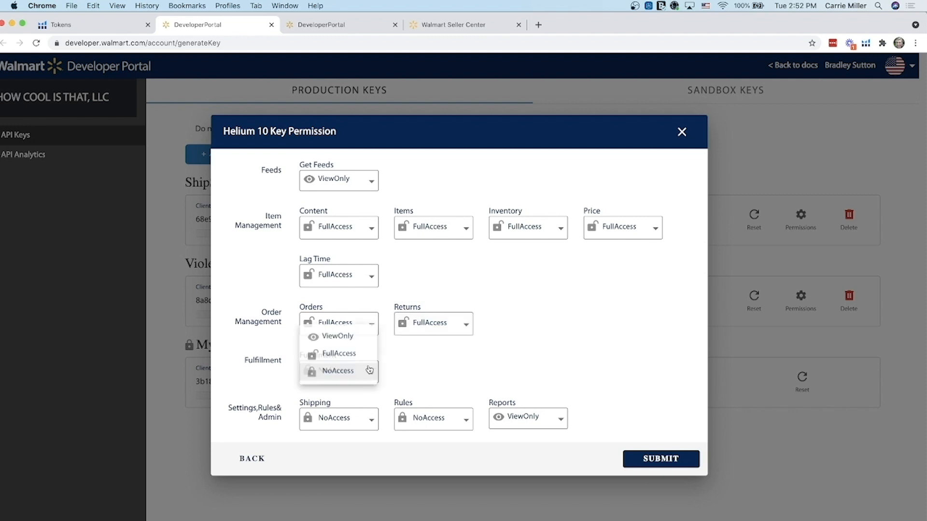
click(338, 371)
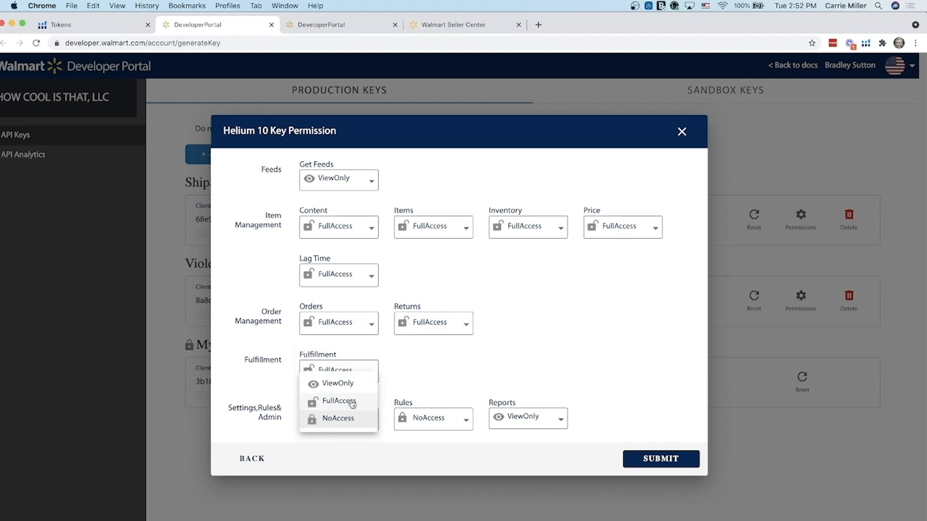
click(339, 401)
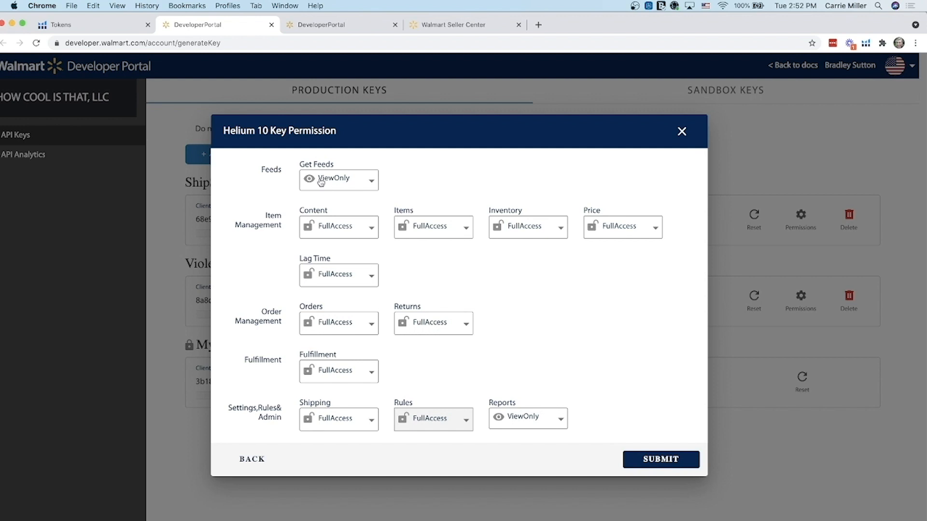
mouse_move(551, 421)
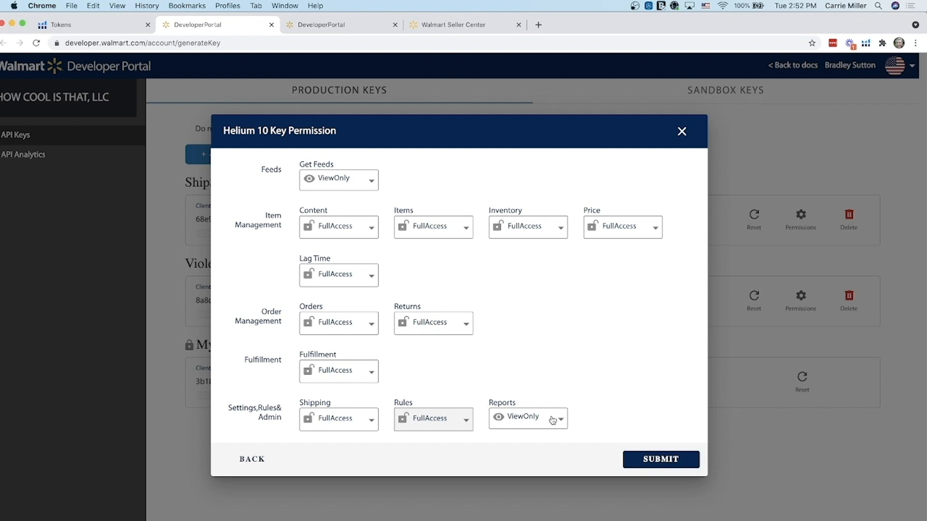
mouse_move(568, 231)
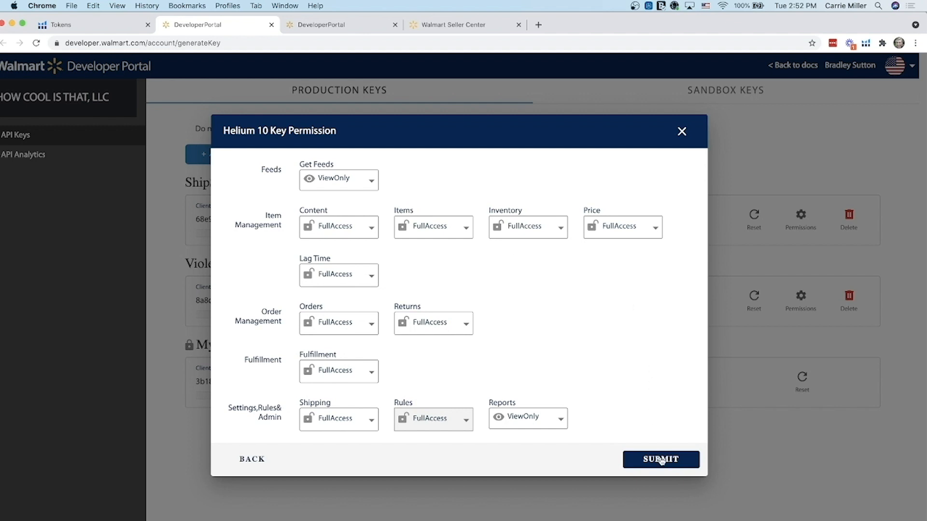
click(660, 460)
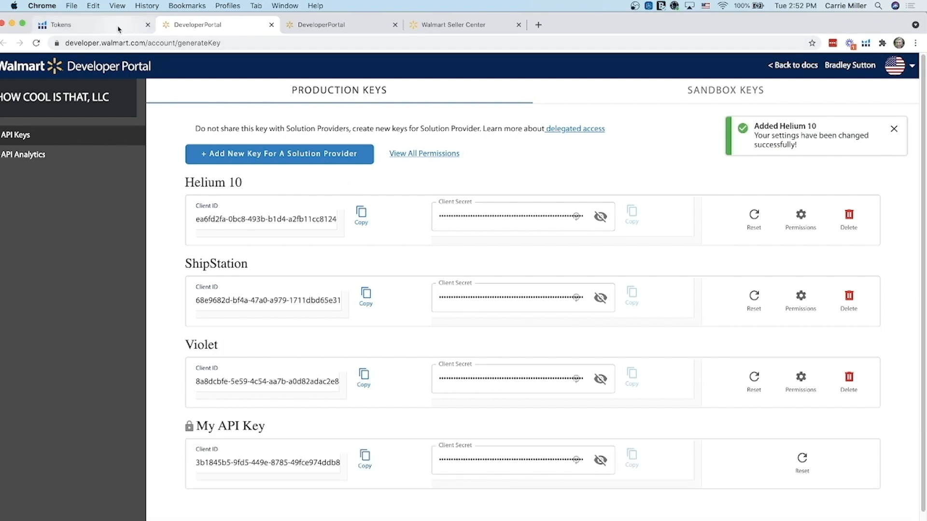
click(59, 24)
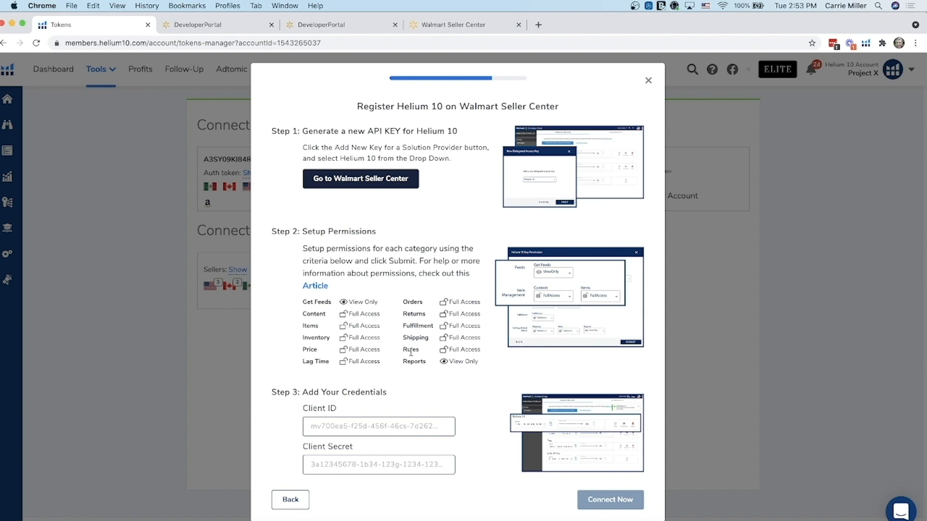
mouse_move(346, 327)
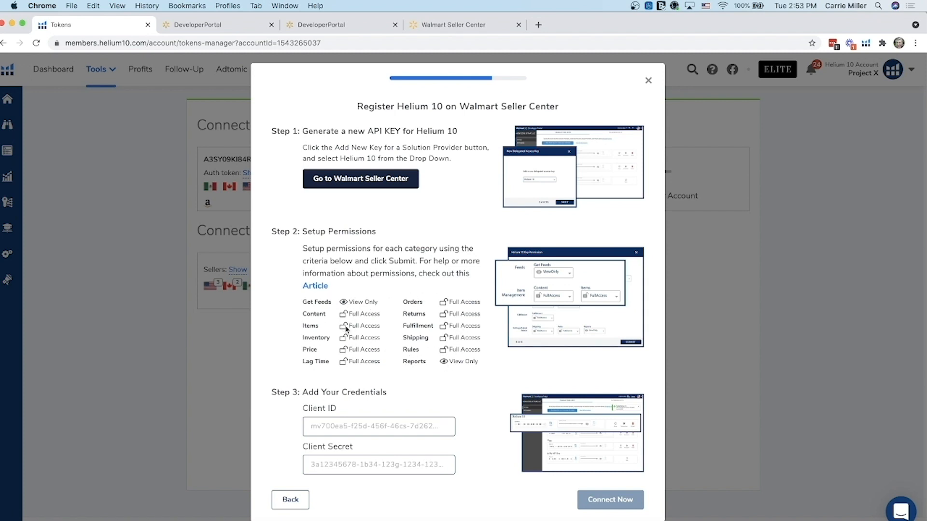
mouse_move(398, 374)
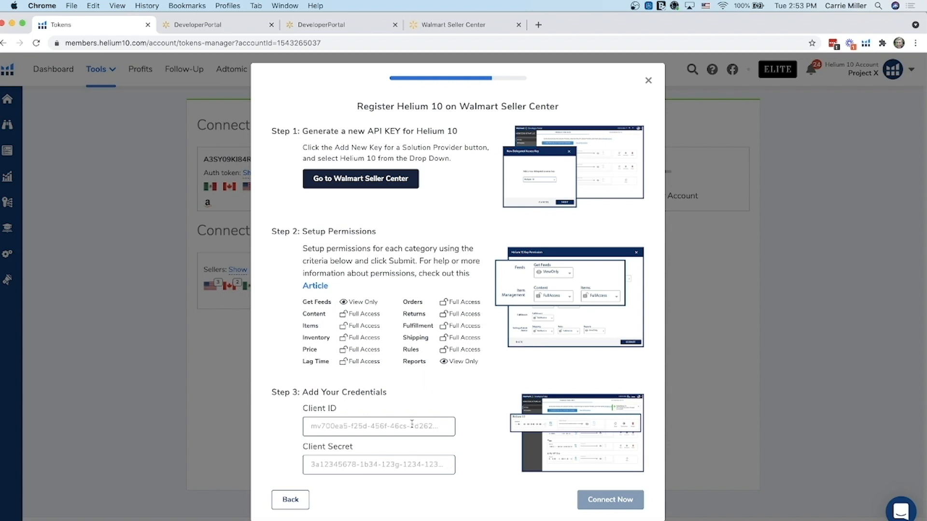
mouse_move(323, 418)
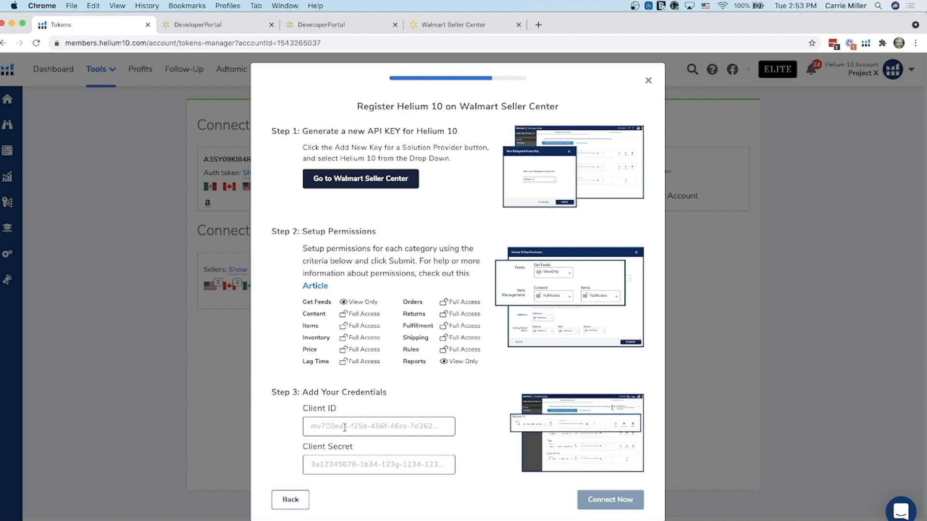
mouse_move(237, 34)
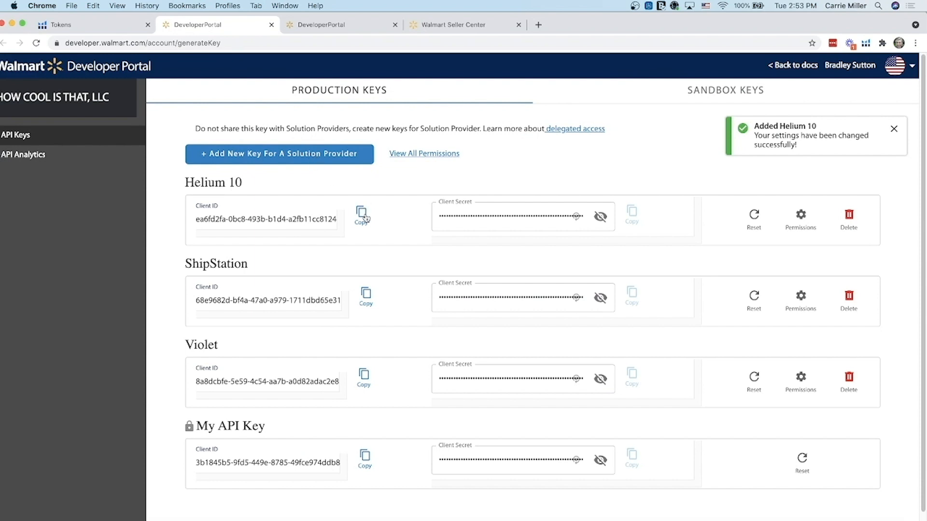
Paste the Helium 10 key's Client ID and Client Secret into the Step 3 fields.
click(361, 214)
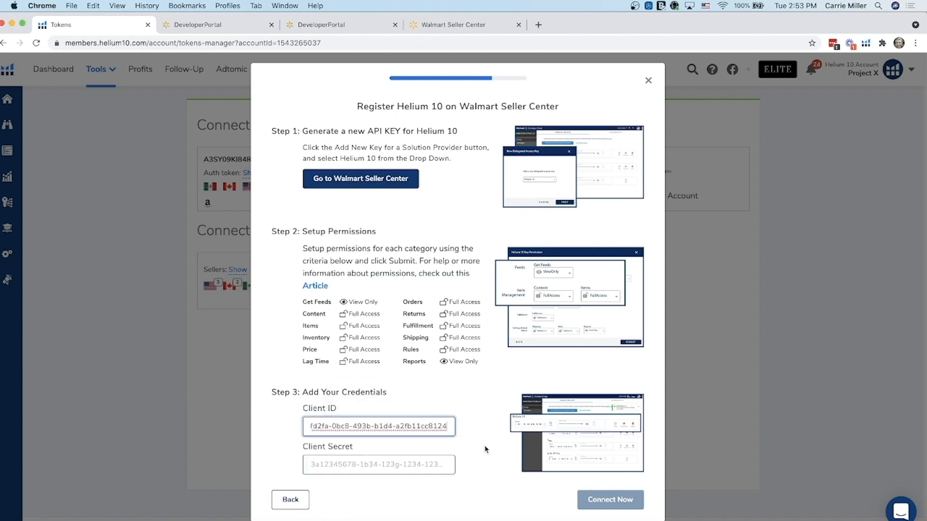
click(609, 499)
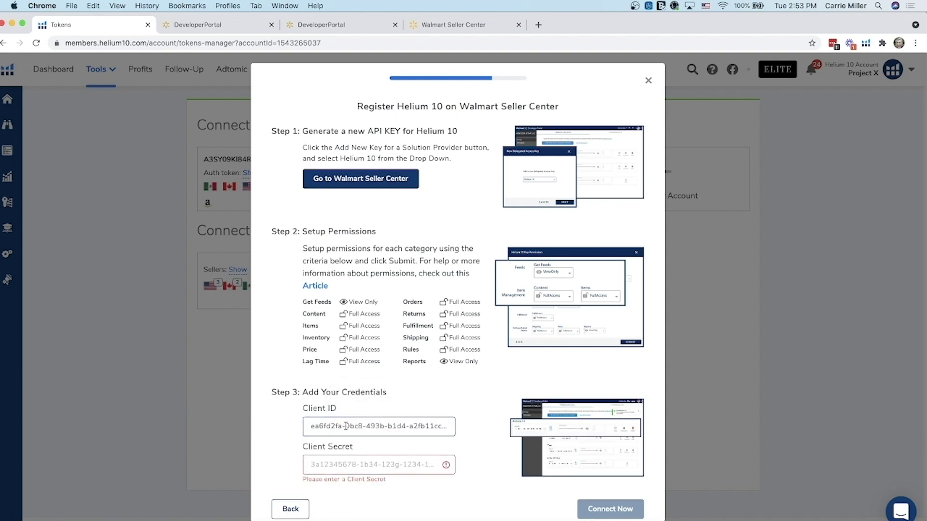
mouse_move(217, 24)
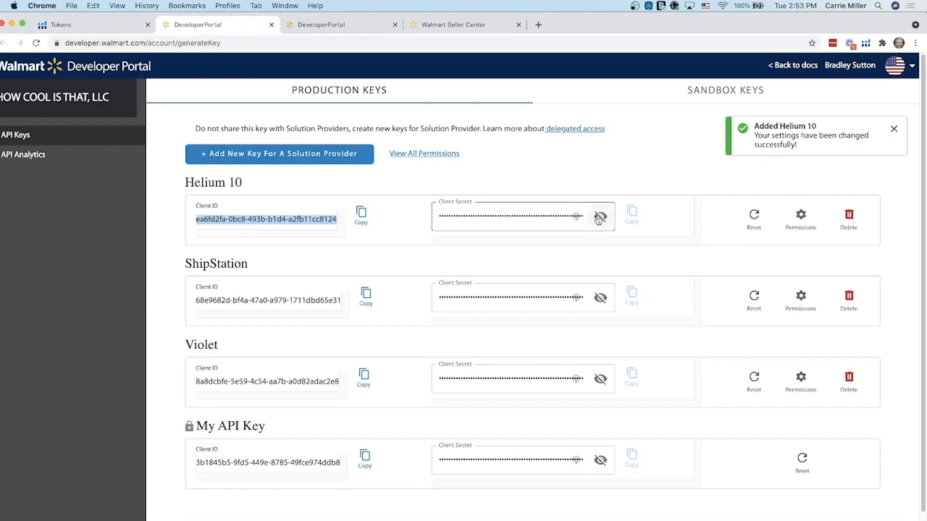
click(600, 216)
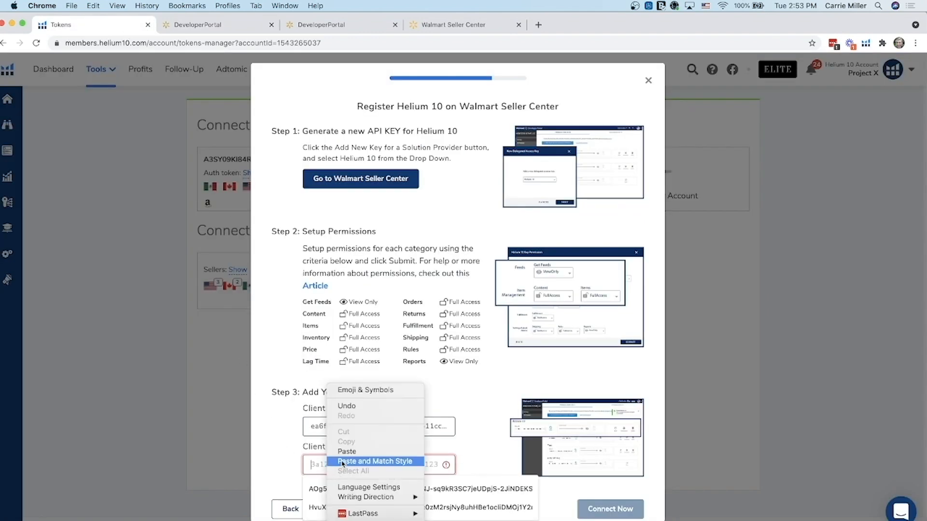
click(373, 461)
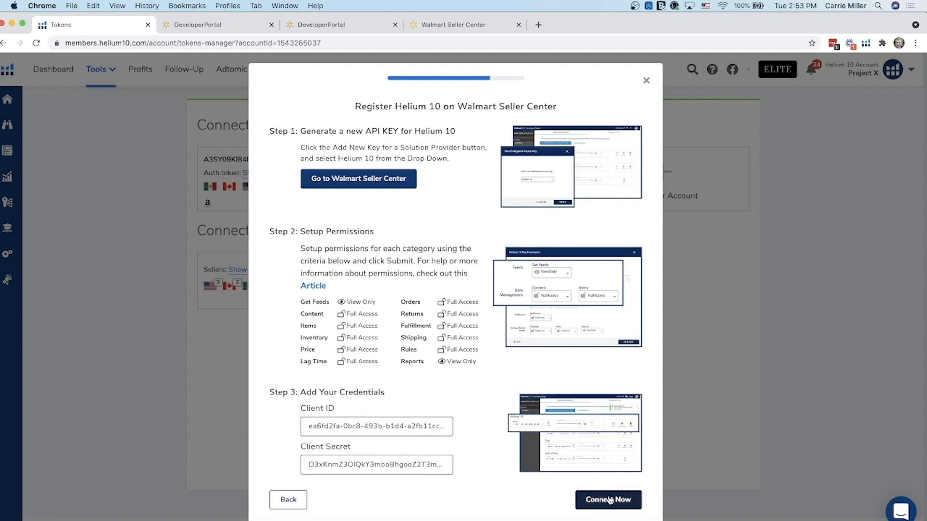
Click Connect Now, then Get Started on the congratulations dialog.
click(607, 499)
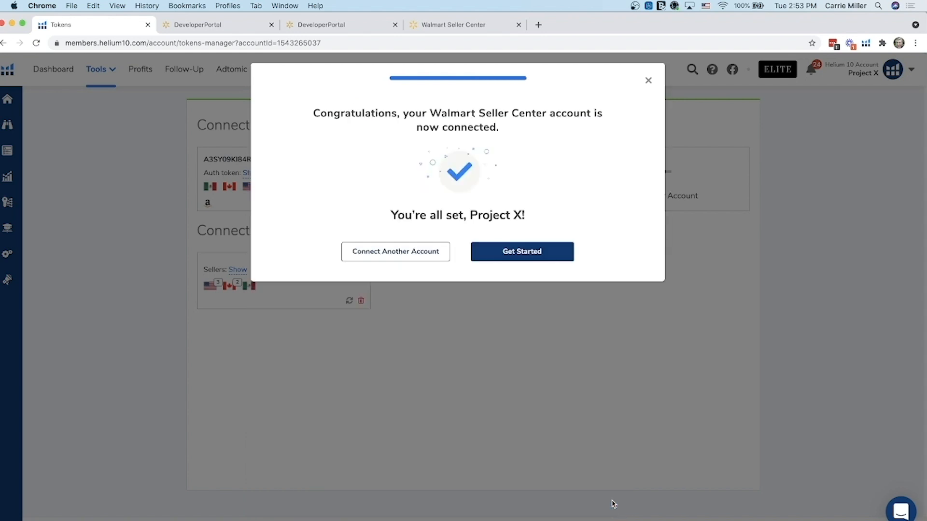
mouse_move(525, 304)
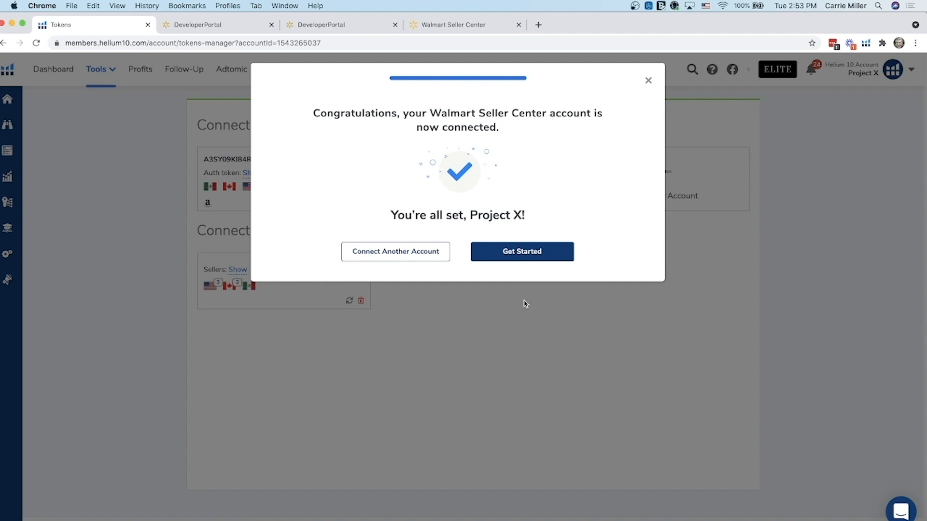
mouse_move(521, 250)
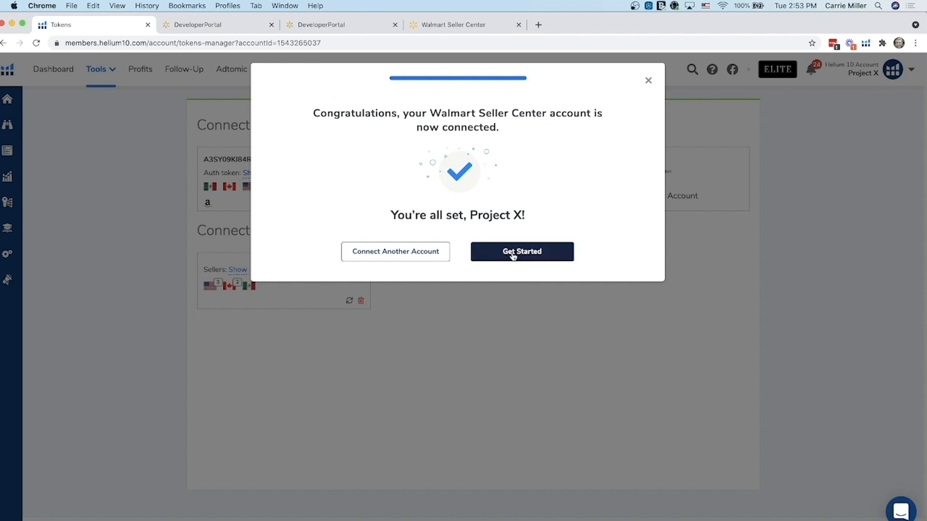
click(522, 251)
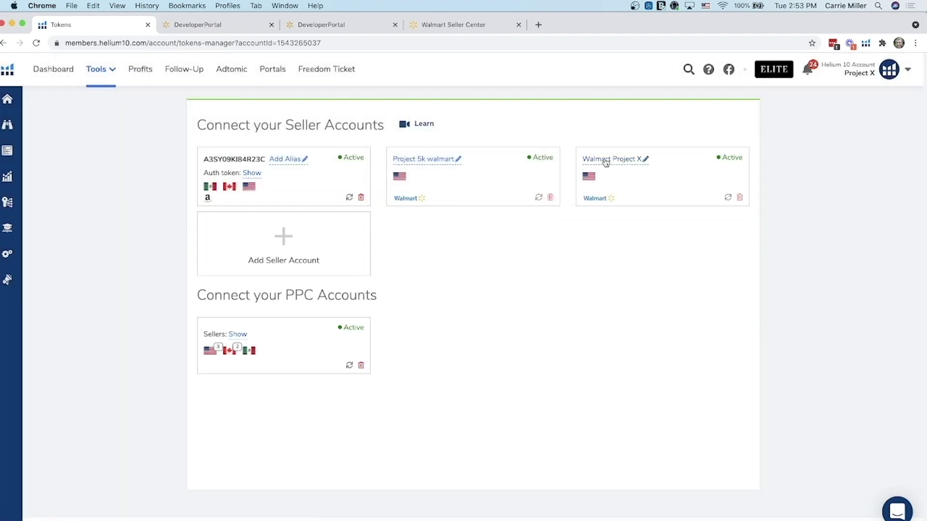
mouse_move(624, 162)
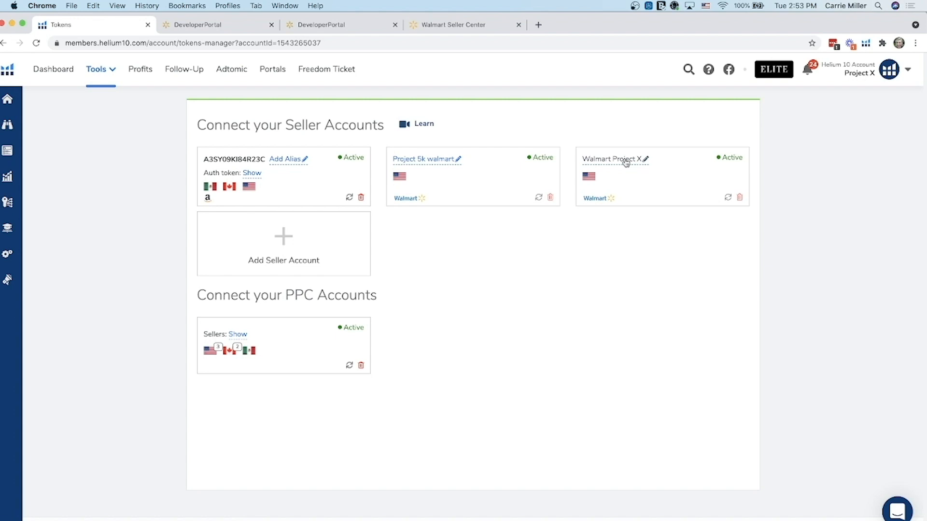
mouse_move(786, 294)
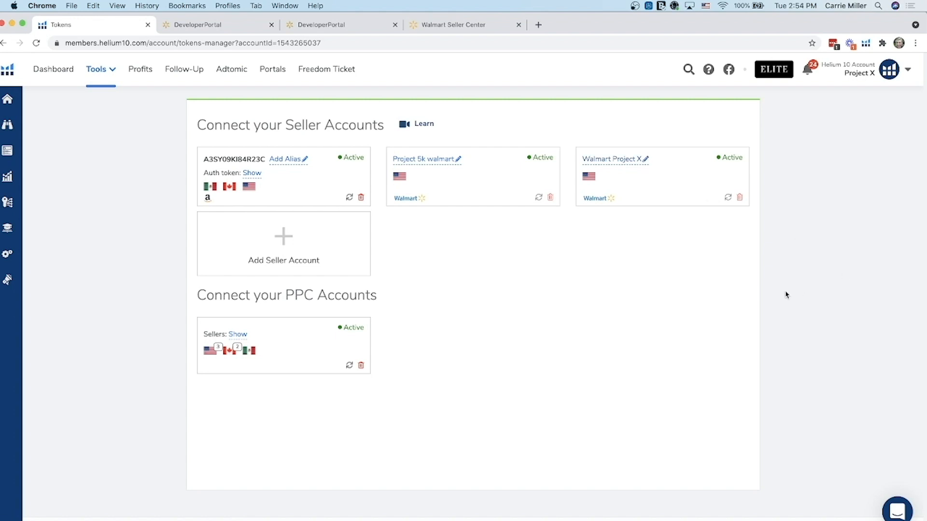